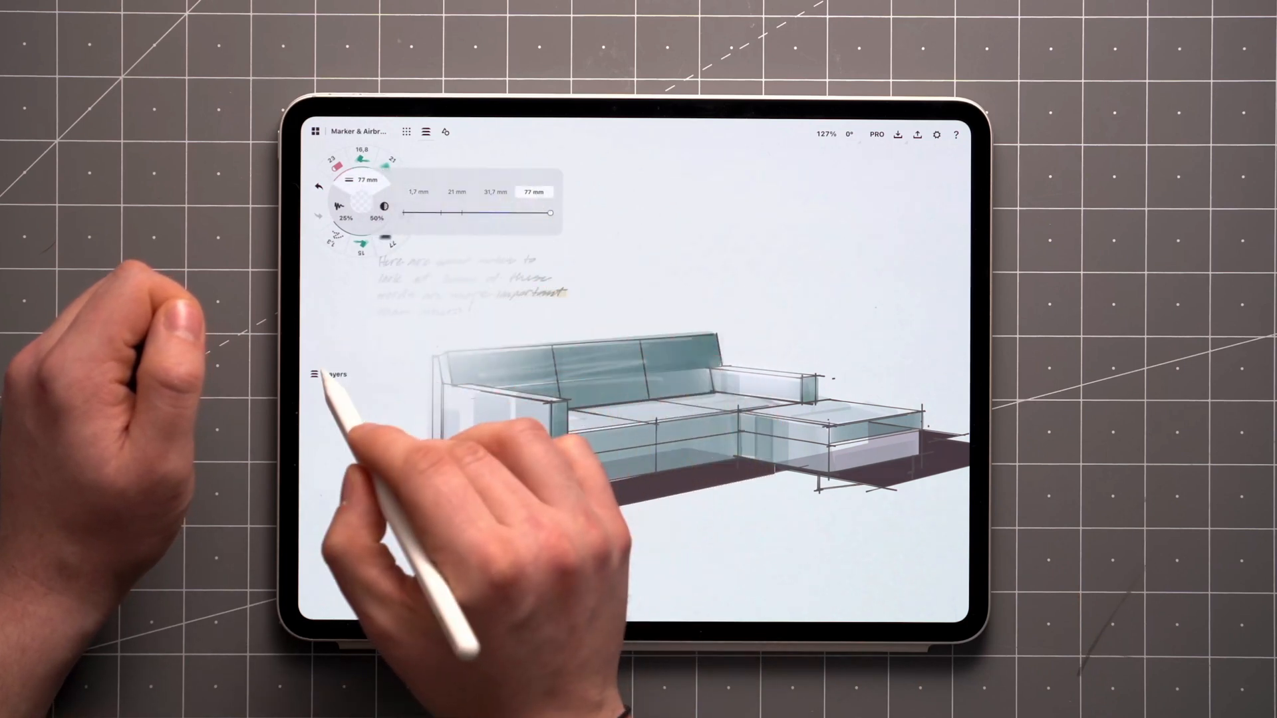
Expand the Layers panel to reveal the Airbrush, Pen, Marker, Fill and Shadow layers.
{"action": "left_click", "coordinate": [314, 373]}
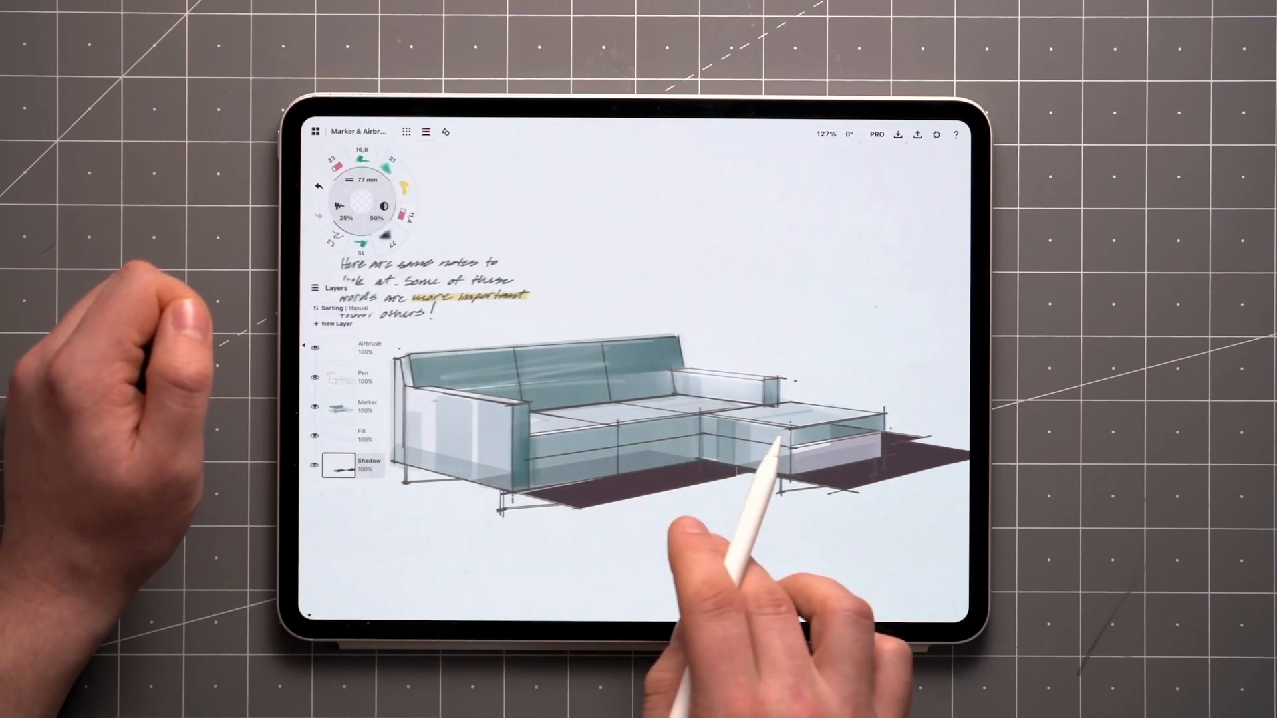